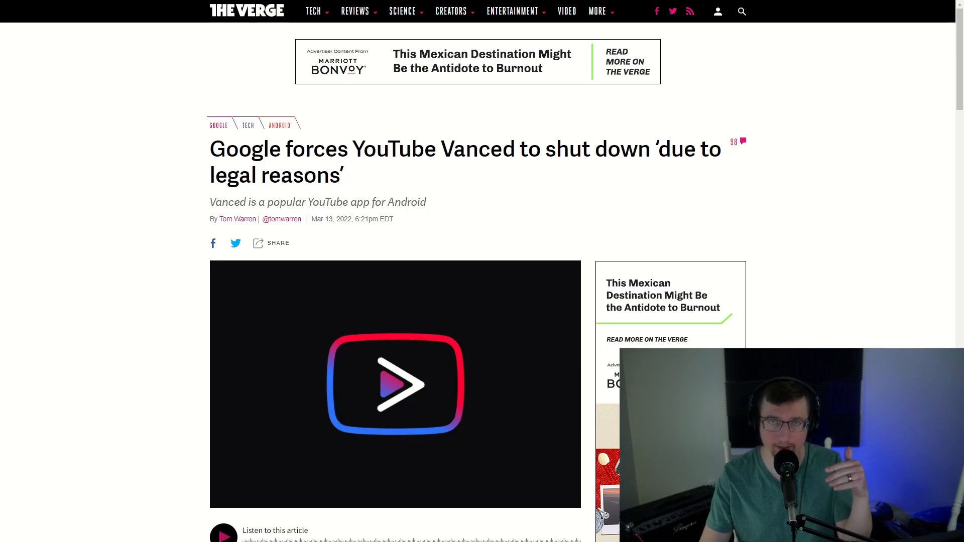
- Highlight the embedded Vanced tweet from 'Vanced has been discontinued' to 'we need to do.'
{"action": "scroll", "scroll_direction": "down", "scroll_amount": 3}
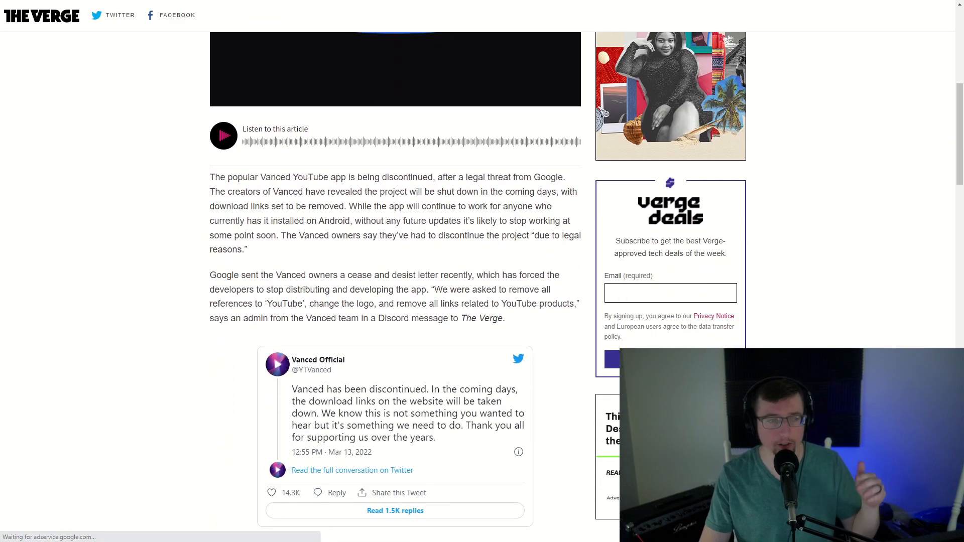
{"action": "left_click_drag", "start_coordinate": [257, 177], "coordinate": [303, 191]}
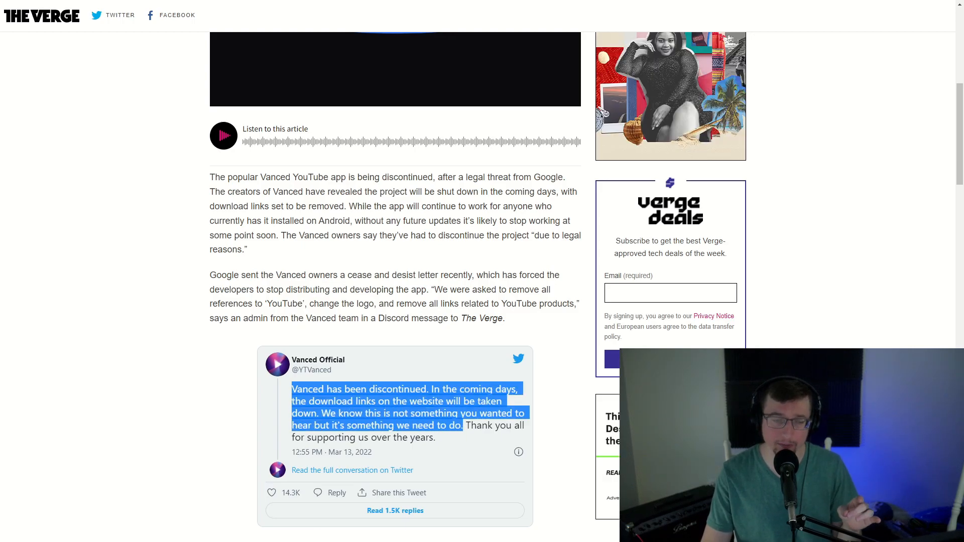
- Scroll down to the paragraph beginning 'Vanced is a popular third-party YouTube app'
{"action": "scroll", "scroll_direction": "down", "scroll_amount": 3}
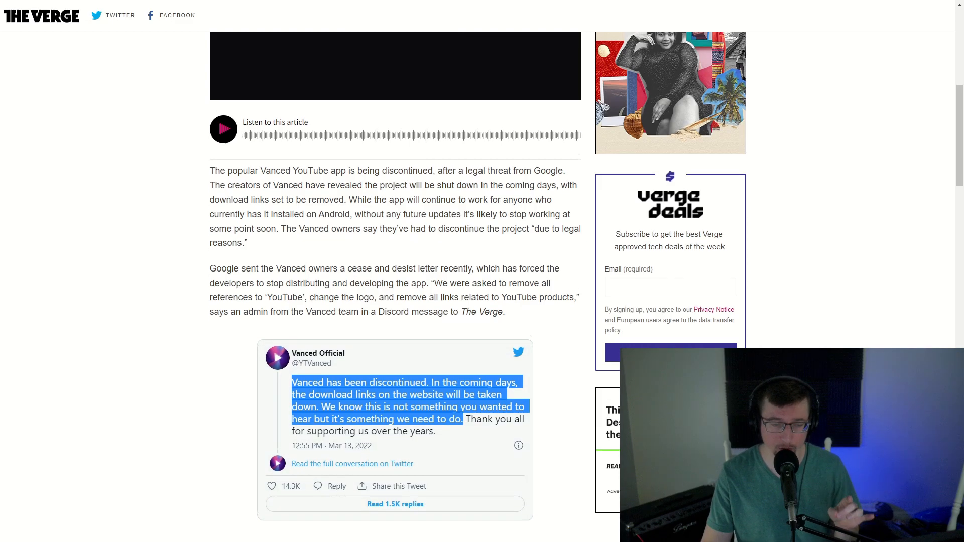
{"action": "scroll", "scroll_direction": "down", "scroll_amount": 3}
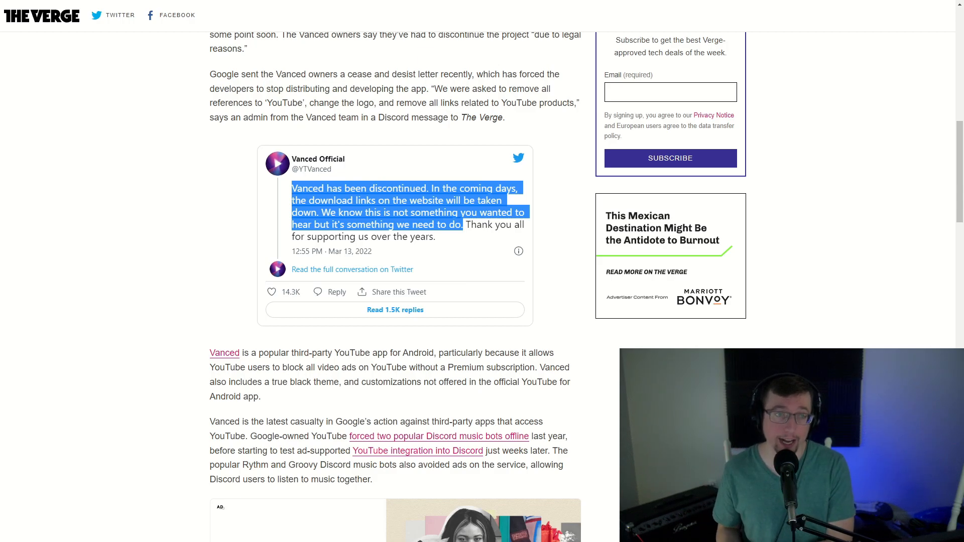
- Highlight 'Vanced is the latest casualty in', then scroll to the Telegram quote and March 13th update
{"action": "scroll", "scroll_direction": "down", "scroll_amount": 3}
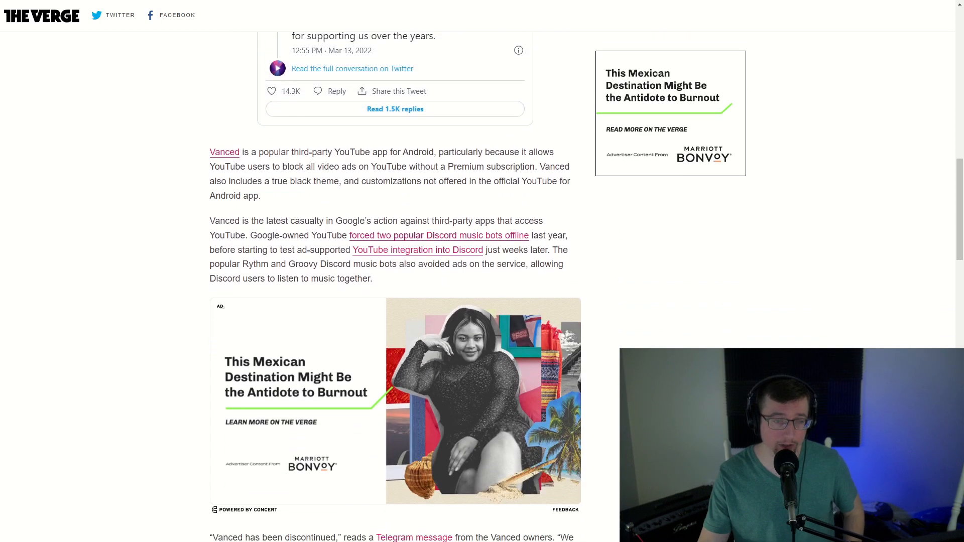
{"action": "scroll", "scroll_direction": "down", "scroll_amount": 3}
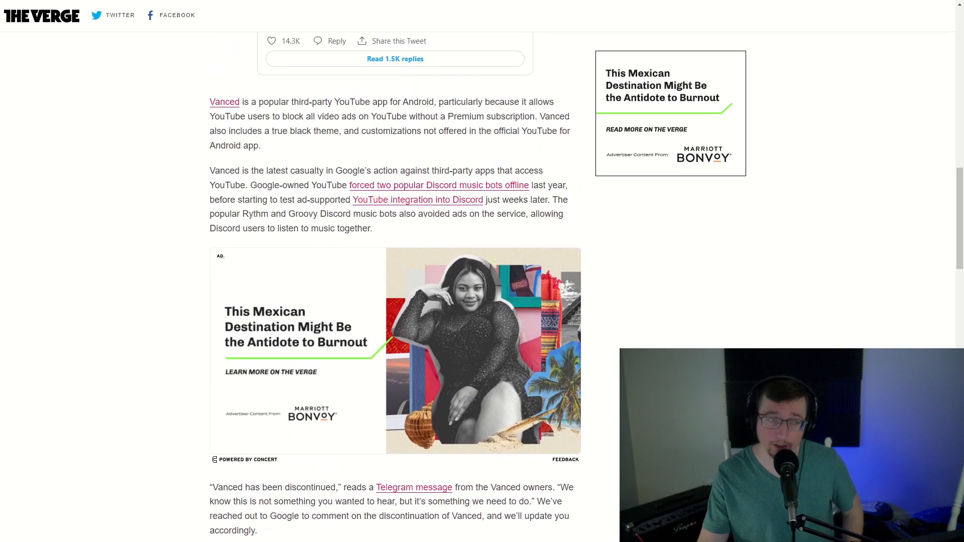
{"action": "left_click_drag", "start_coordinate": [210, 171], "coordinate": [330, 171]}
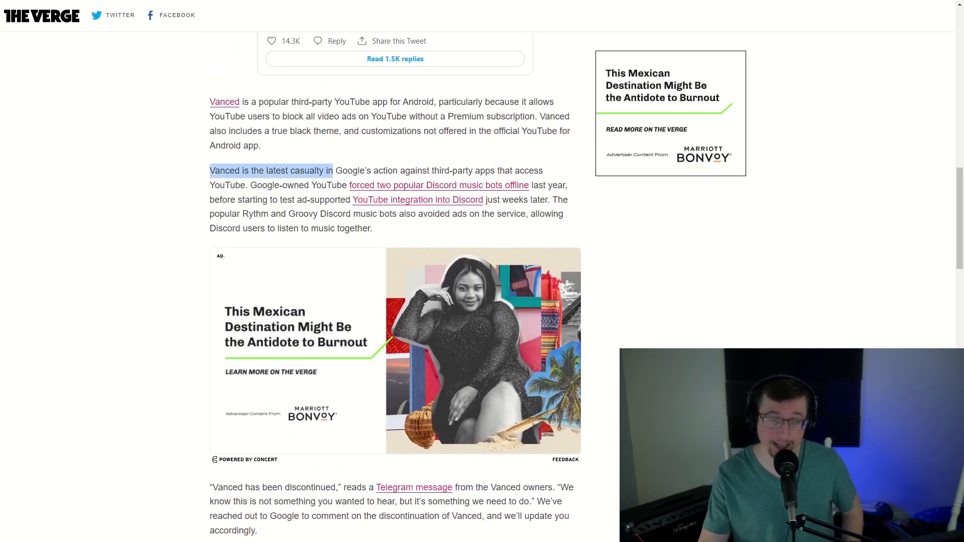
{"action": "mouse_move", "coordinate": [416, 198]}
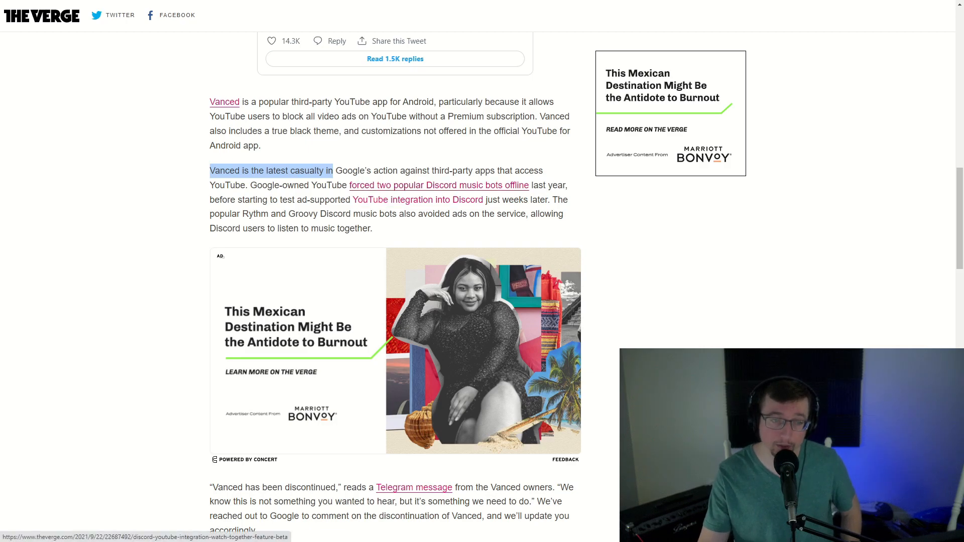
{"action": "scroll", "scroll_direction": "down", "scroll_amount": 3}
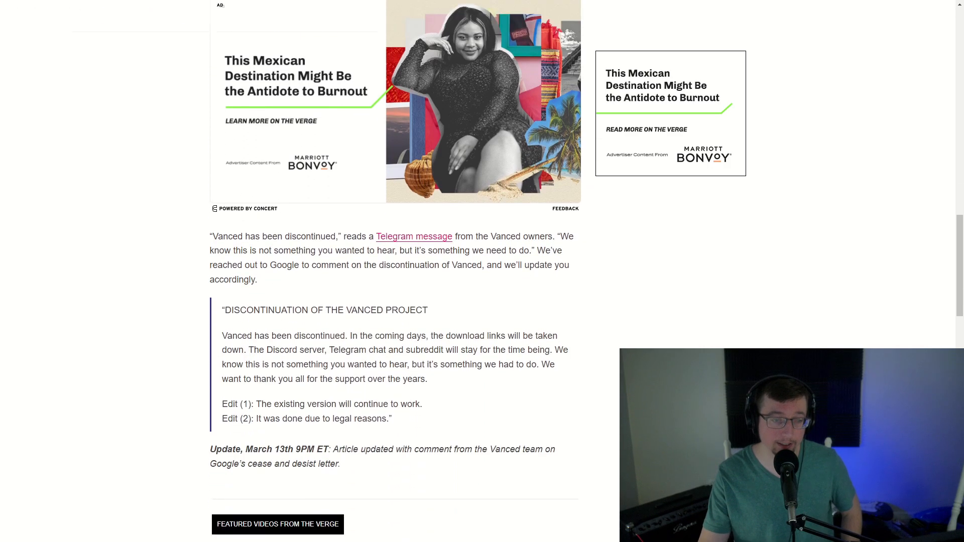
{"action": "scroll", "scroll_direction": "down", "scroll_amount": 3}
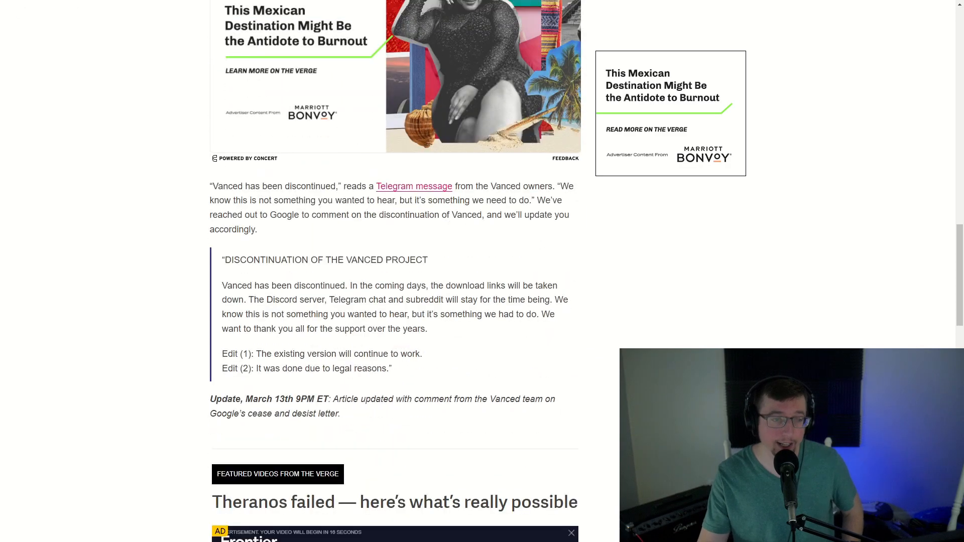